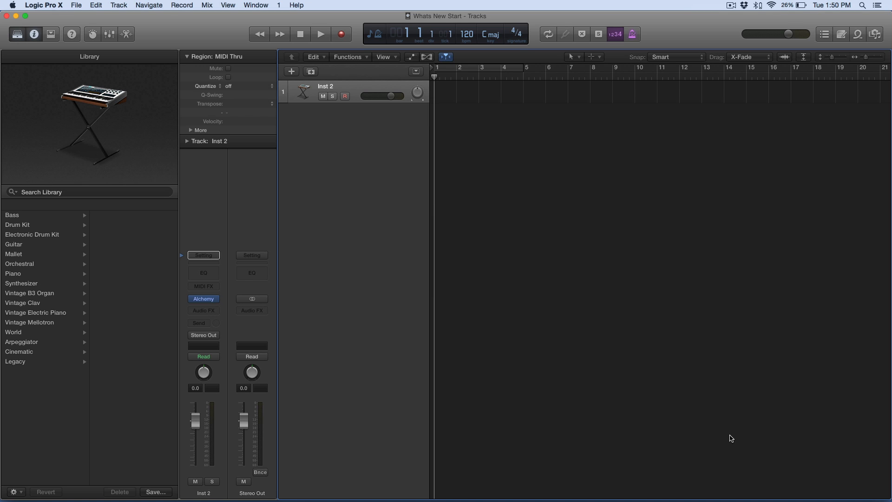
{"action": "mouse_move", "coordinate": [302, 3]}
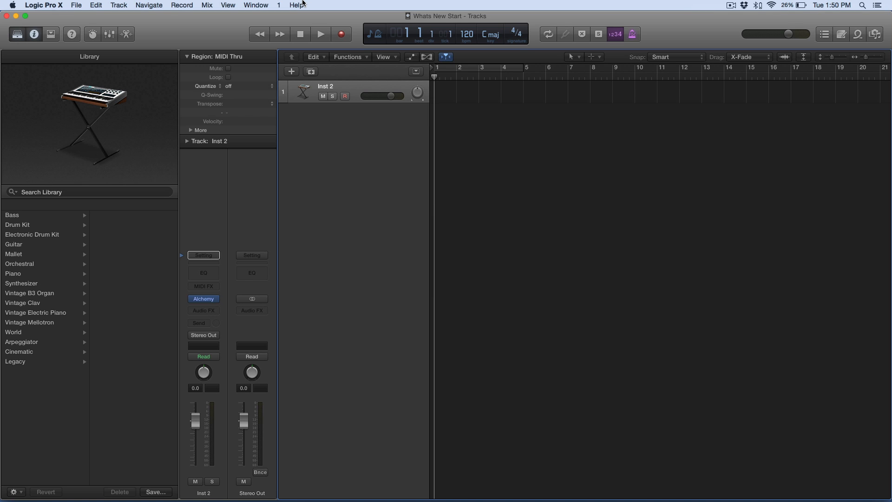
Bring up the Help menu with Release Notes among its entries
{"action": "left_click", "coordinate": [296, 6]}
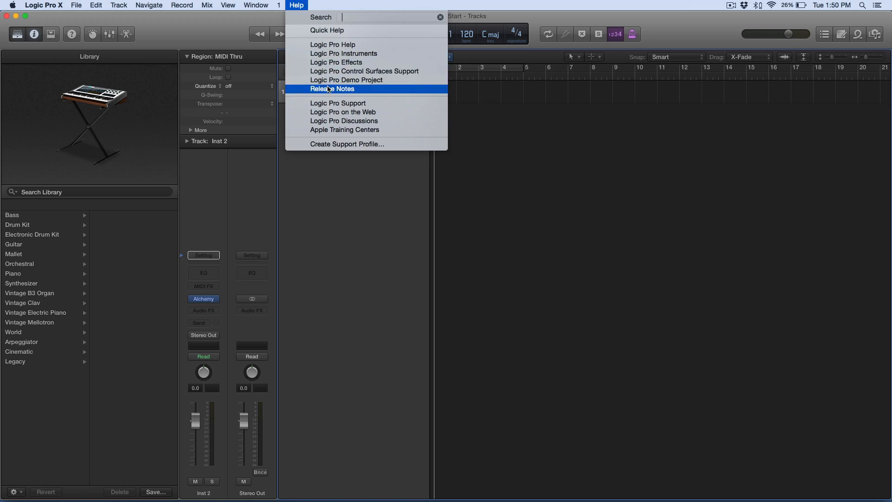
Open the Logic Pro X 10.2.1 release notes in Safari and skim through them
{"action": "left_click", "coordinate": [332, 89]}
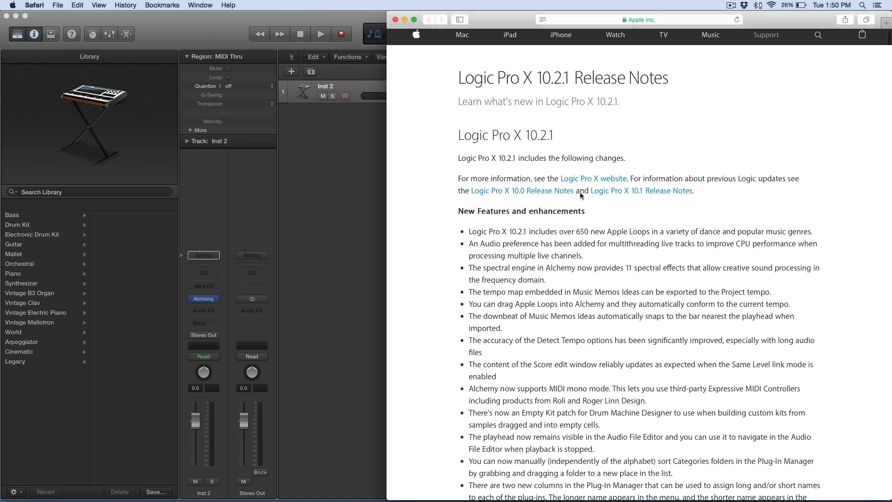
{"action": "scroll", "scroll_direction": "down", "scroll_amount": 3}
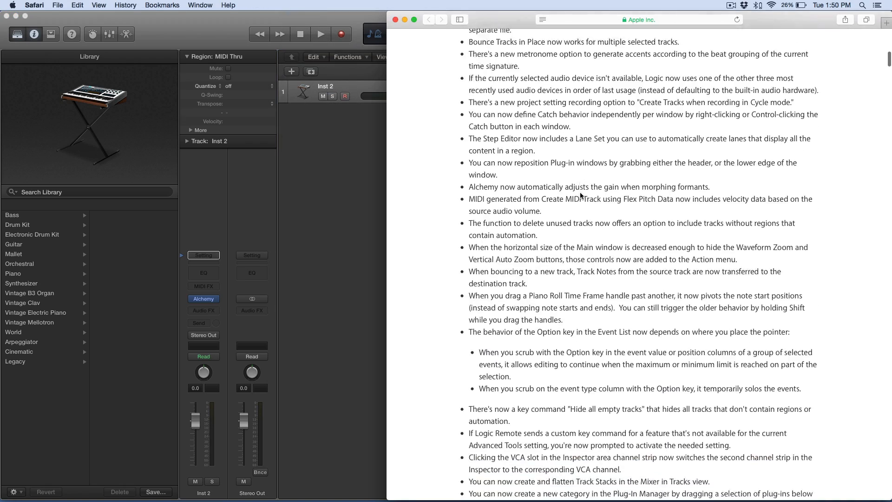
{"action": "scroll", "scroll_direction": "down", "scroll_amount": 3}
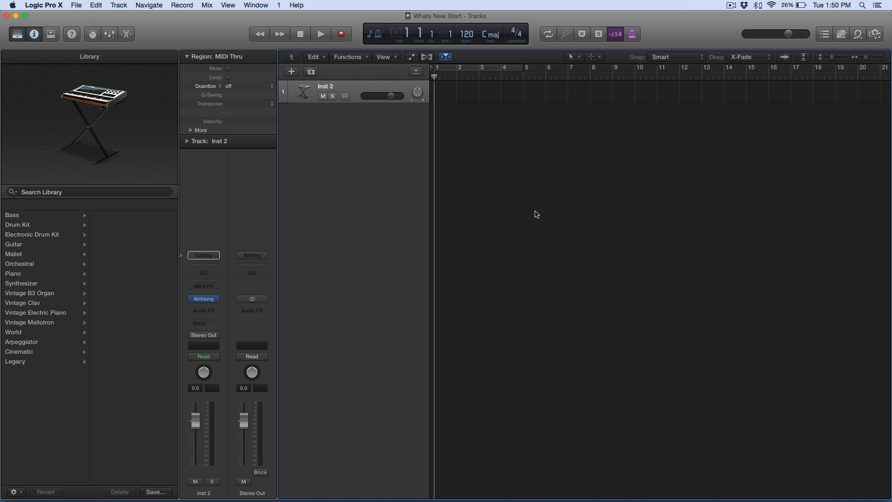
{"action": "mouse_move", "coordinate": [387, 159]}
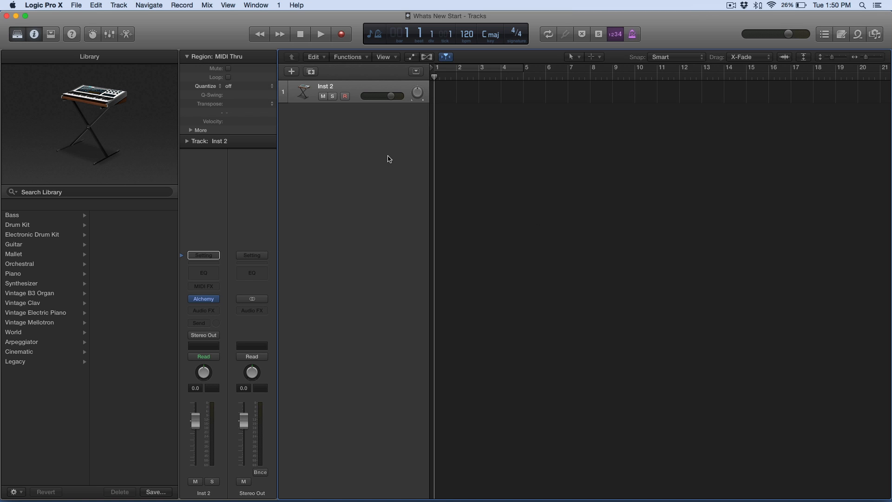
Show the Sound Library options under the Logic Pro X menu, including Reinstall Sound Library
{"action": "left_click", "coordinate": [43, 5]}
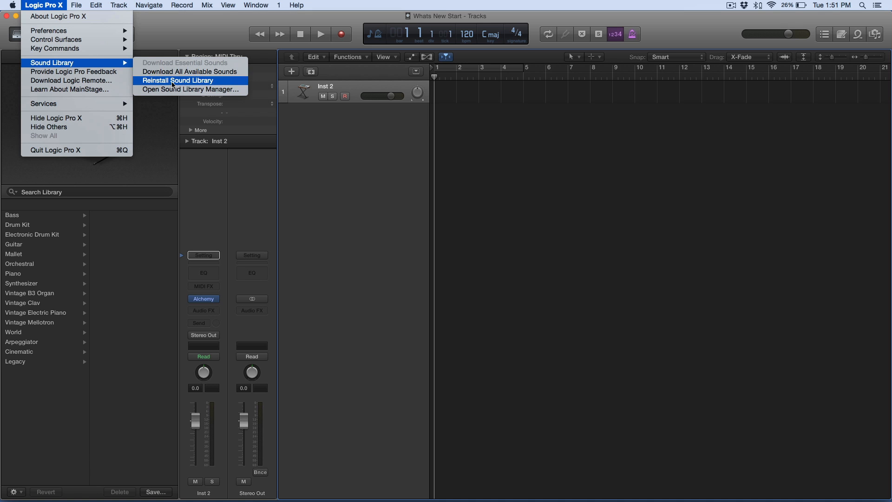
{"action": "left_click", "coordinate": [189, 89]}
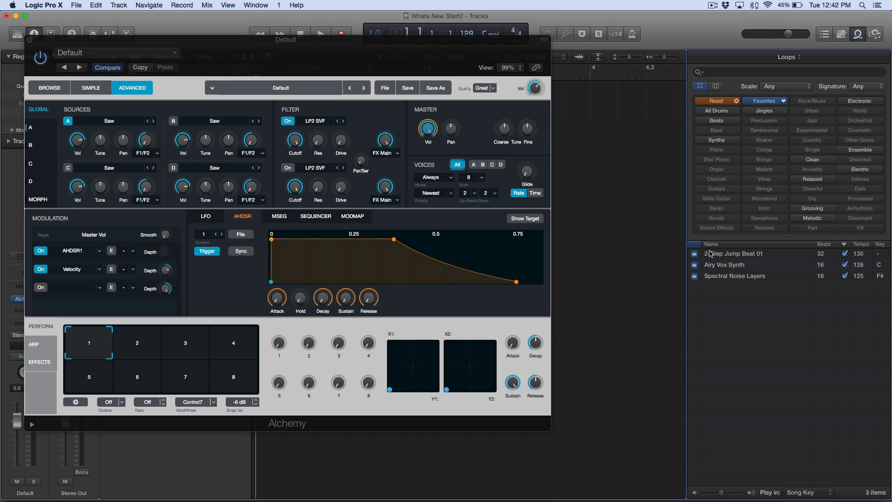
Load the Airy Vox Synth loop into Alchemy source A and view it in the Spectral editor for painting
{"action": "left_click", "coordinate": [740, 265]}
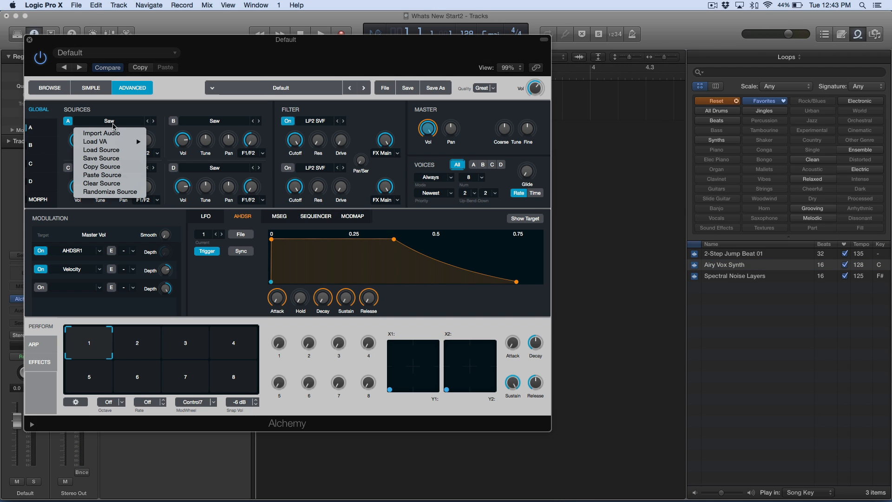
{"action": "left_click", "coordinate": [100, 133]}
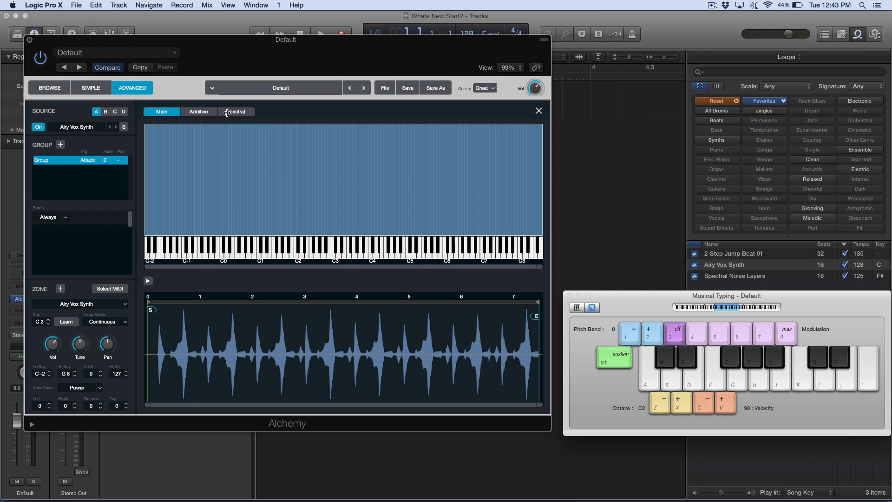
{"action": "left_click", "coordinate": [235, 111]}
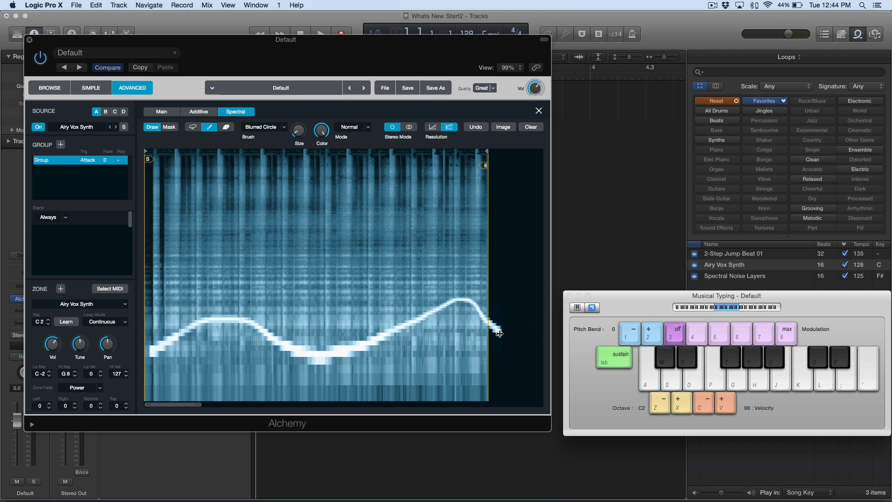
{"action": "mouse_move", "coordinate": [659, 379]}
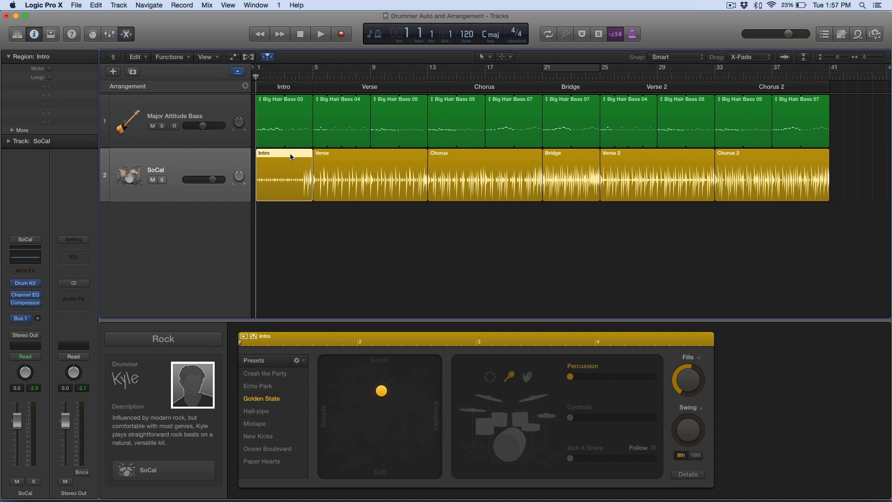
Play and stop the arrangement, then make the Drummer editor follow the playing region
{"action": "left_click", "coordinate": [320, 34]}
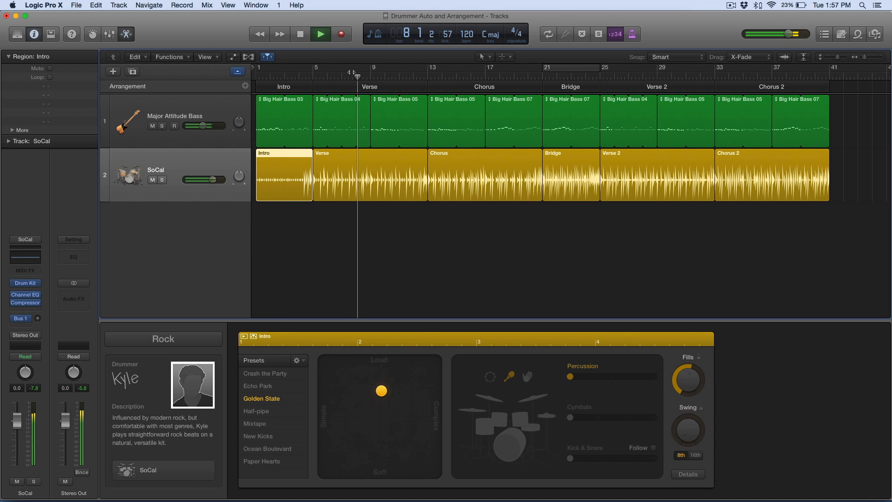
{"action": "left_click", "coordinate": [371, 67]}
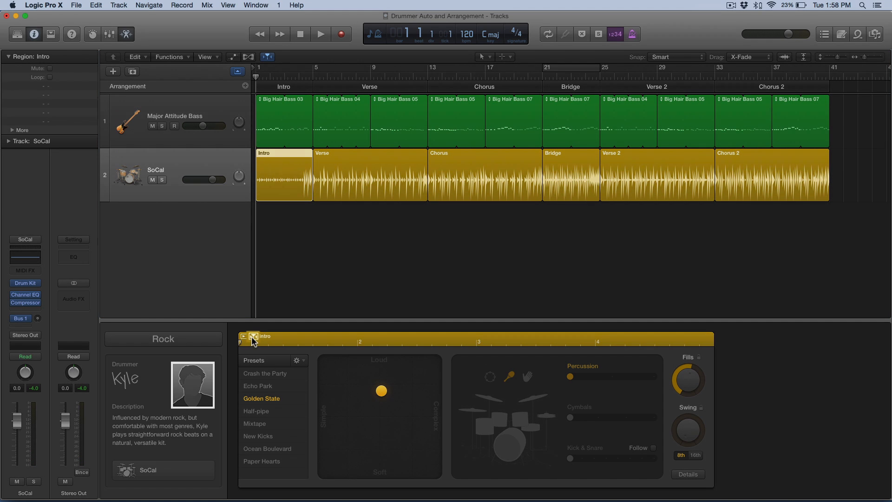
{"action": "left_click", "coordinate": [253, 334]}
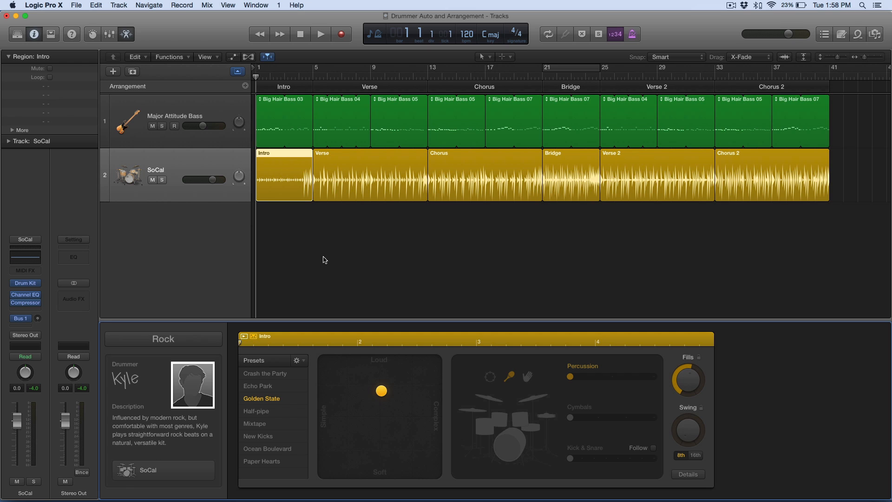
Play from bar 4 so the editor shows the Verse region, and make its drum part simpler and quieter
{"action": "left_click", "coordinate": [298, 74]}
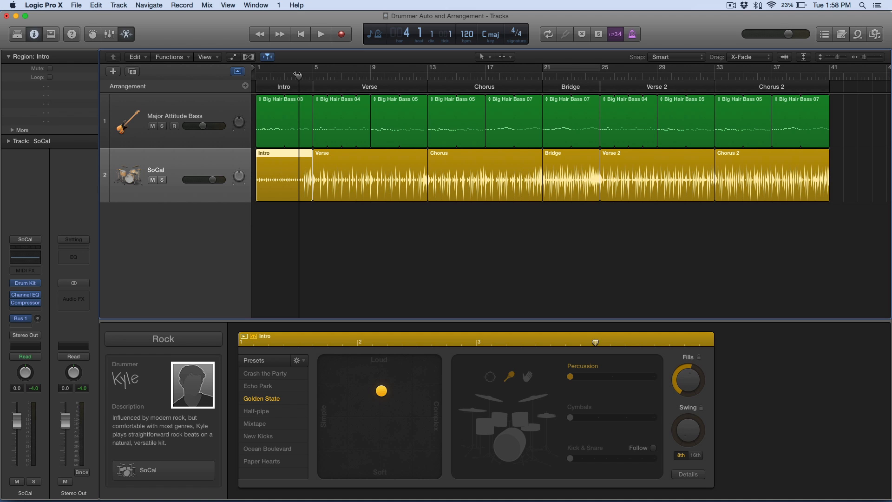
{"action": "left_click", "coordinate": [321, 34]}
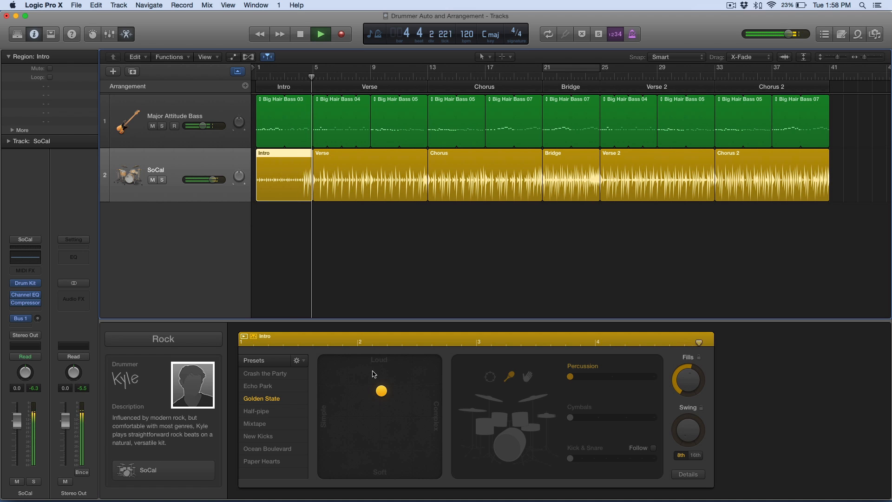
{"action": "left_click", "coordinate": [370, 171]}
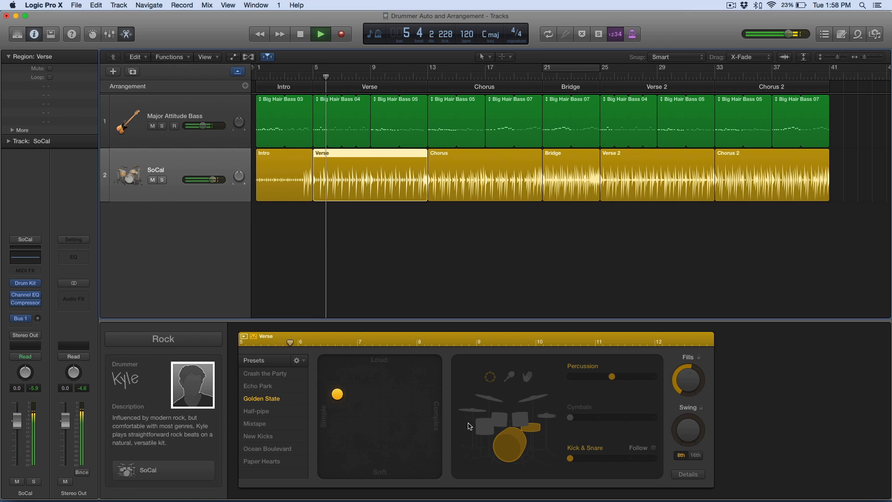
{"action": "left_click", "coordinate": [257, 410]}
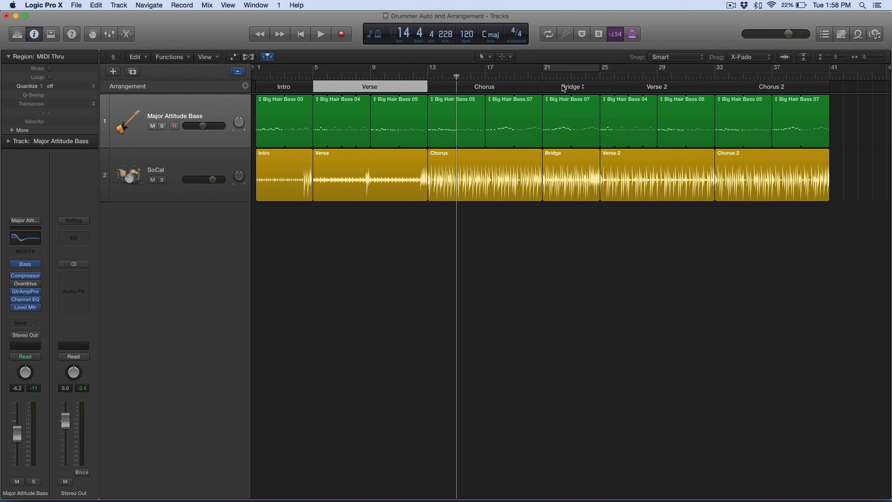
{"action": "mouse_move", "coordinate": [563, 87]}
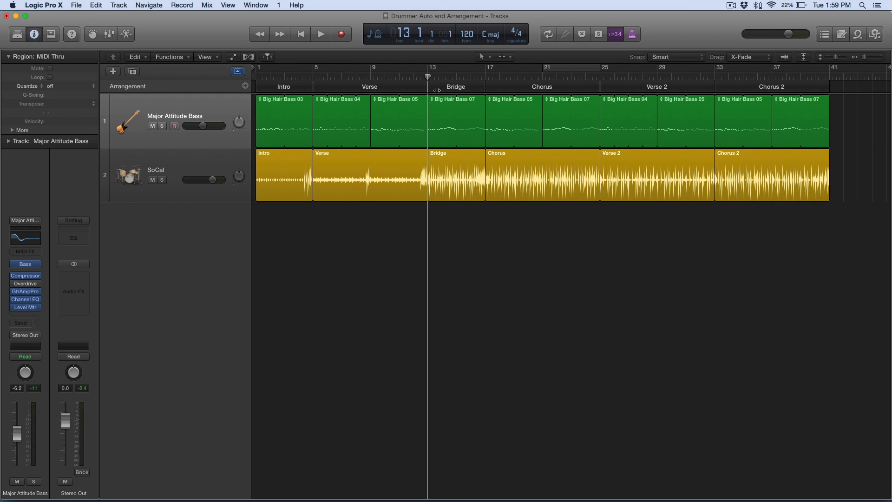
Select the Bridge arrangement marker and suspend the markers' content connection to their regions
{"action": "left_click", "coordinate": [455, 86]}
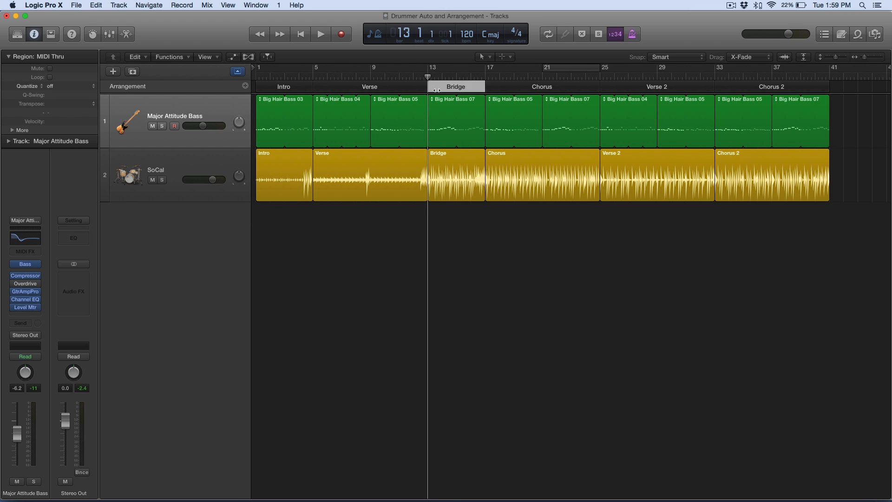
{"action": "left_click", "coordinate": [455, 85]}
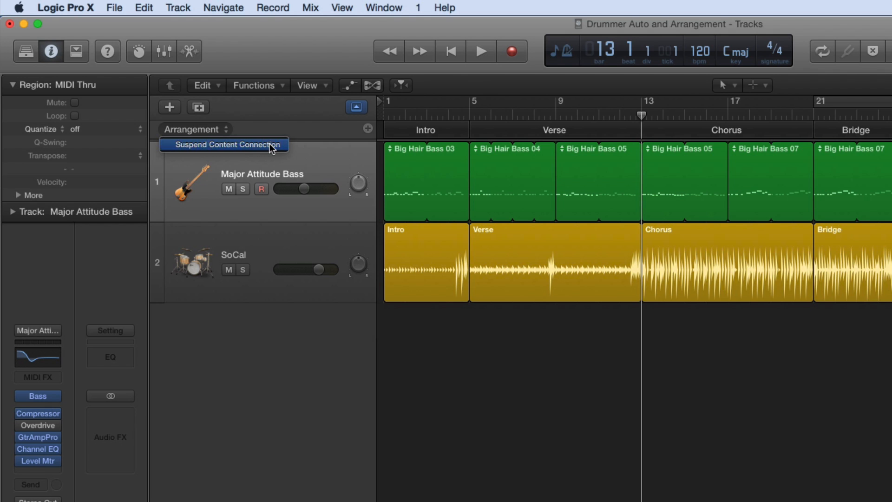
{"action": "left_click", "coordinate": [227, 144]}
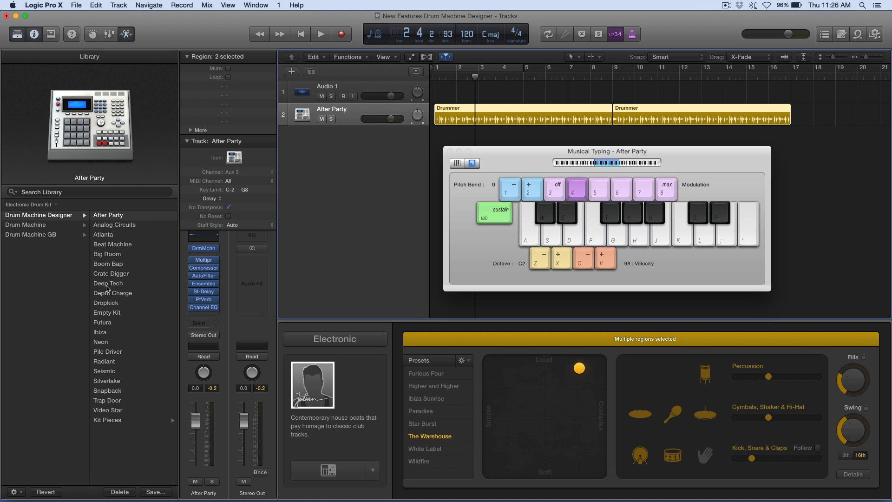
Load the Empty Kit patch from the Library onto the After Party Drum Machine Designer track
{"action": "left_click", "coordinate": [107, 313]}
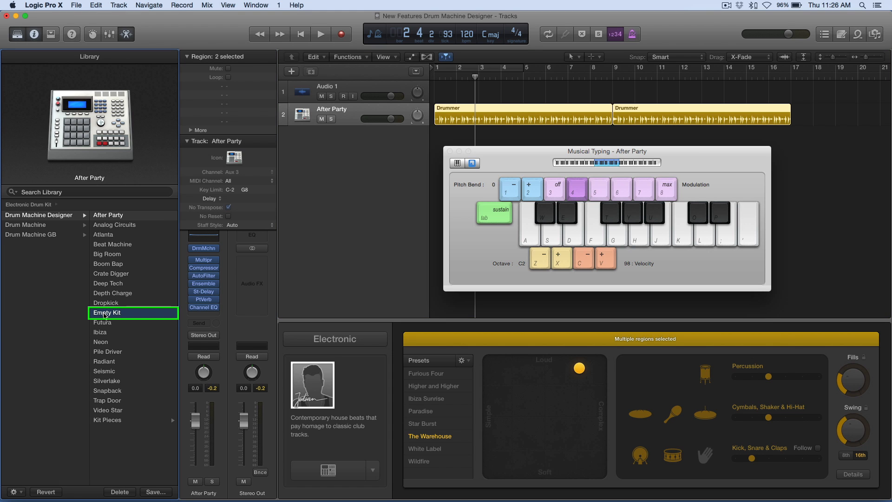
{"action": "left_click", "coordinate": [108, 313]}
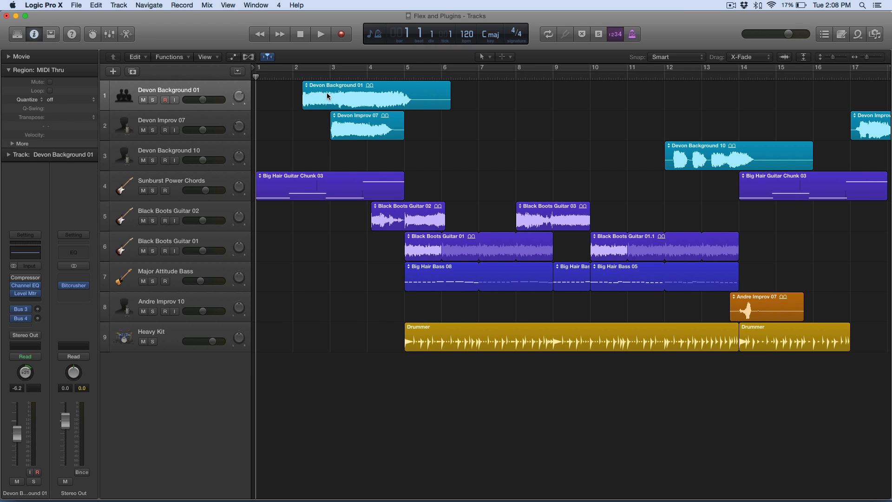
Confirm Devon Background 01 uses Flex Pitch in the Audio Track Editor and close the editor
{"action": "double_click", "coordinate": [375, 95]}
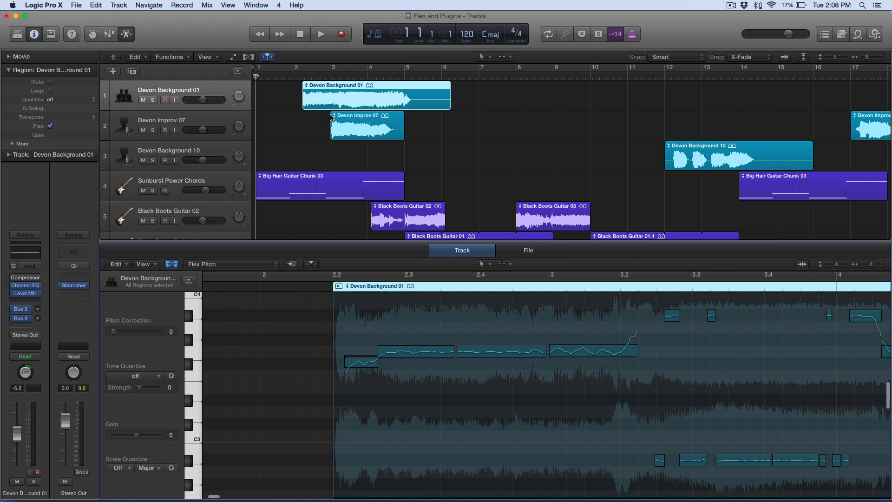
{"action": "left_click", "coordinate": [231, 263]}
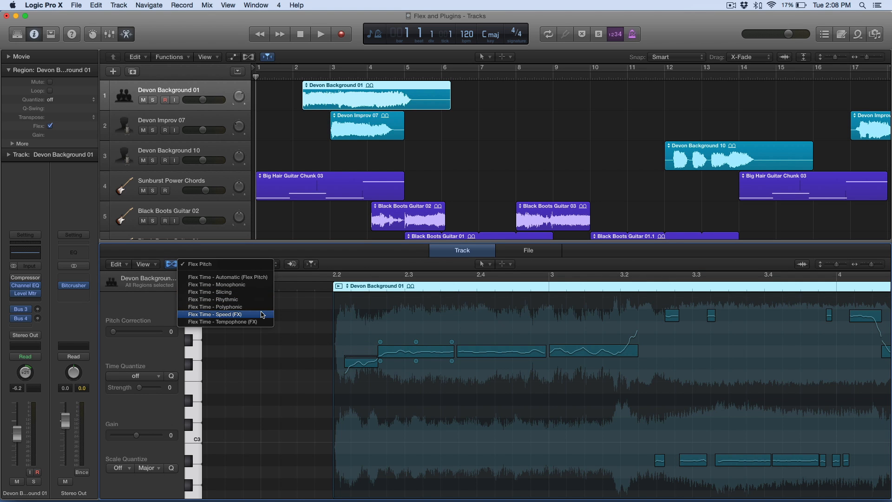
{"action": "left_click", "coordinate": [200, 263]}
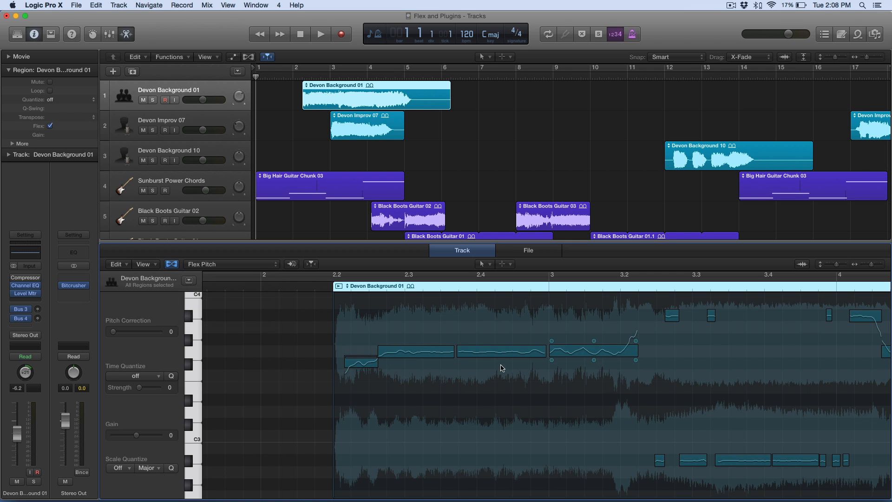
{"action": "left_click", "coordinate": [127, 34]}
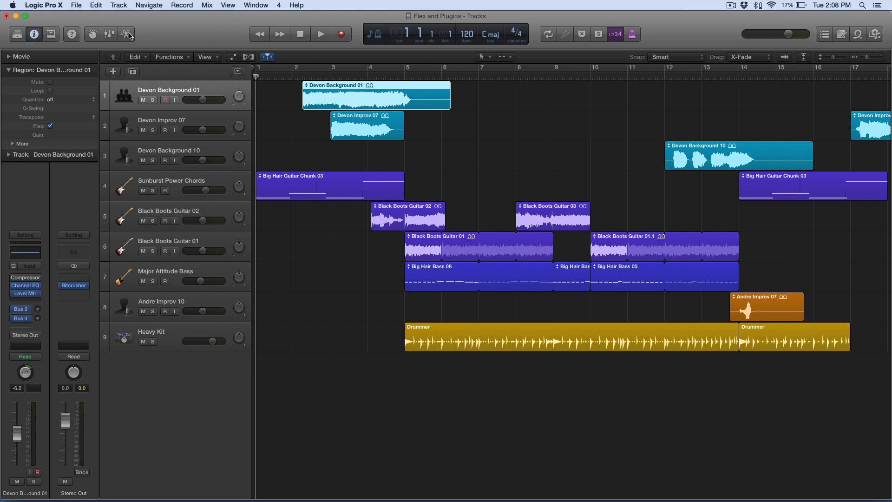
Show Flex Pitch notes in the tracks area and select a pitch segment of Devon Background 01
{"action": "left_click", "coordinate": [267, 57]}
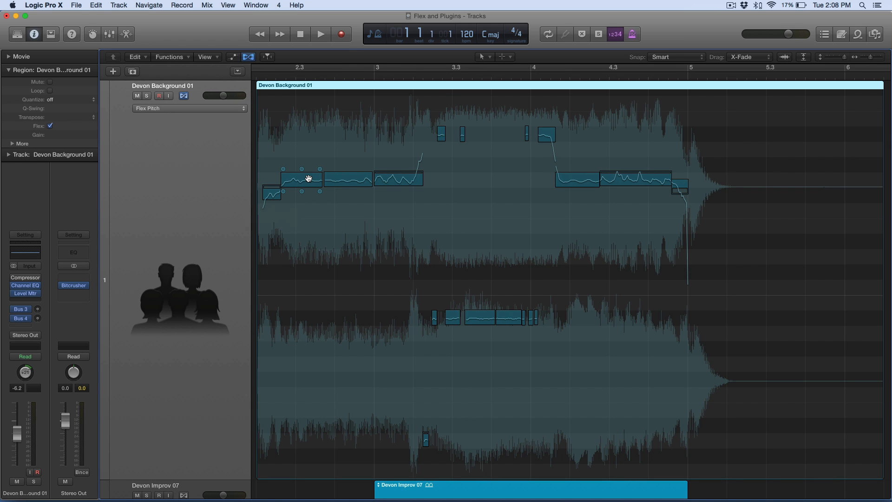
{"action": "mouse_move", "coordinate": [310, 205]}
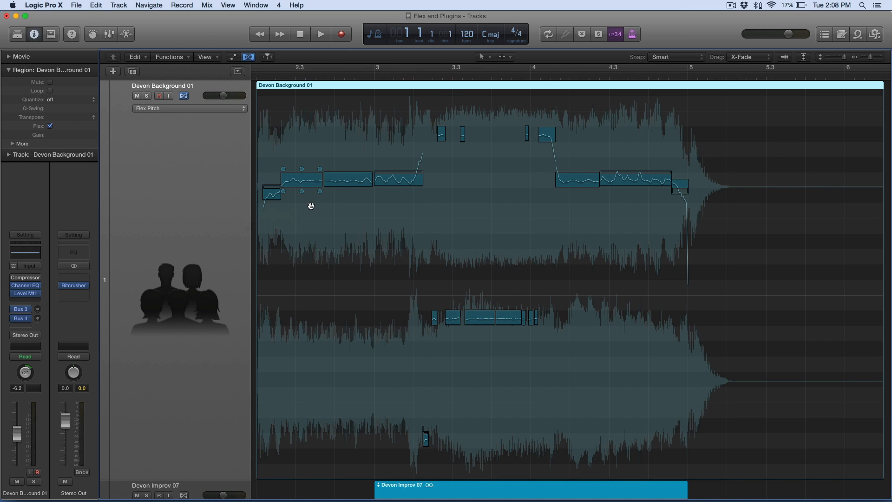
{"action": "left_click", "coordinate": [301, 179]}
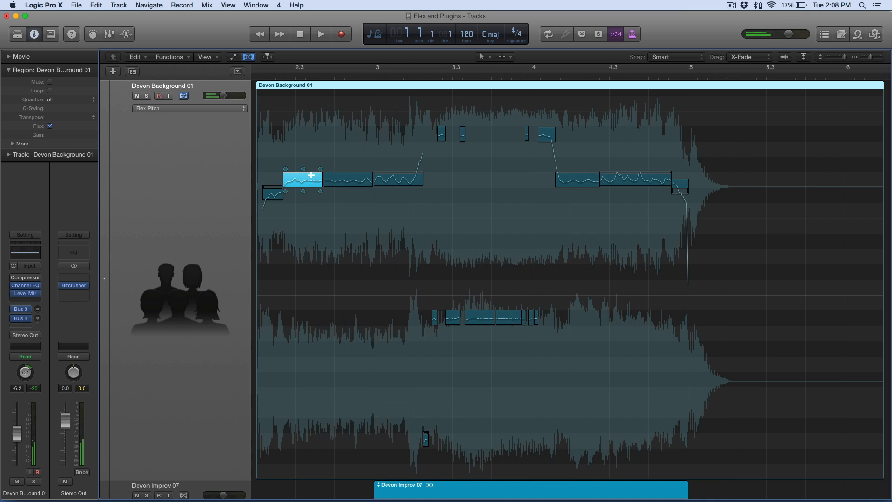
{"action": "left_click", "coordinate": [249, 56]}
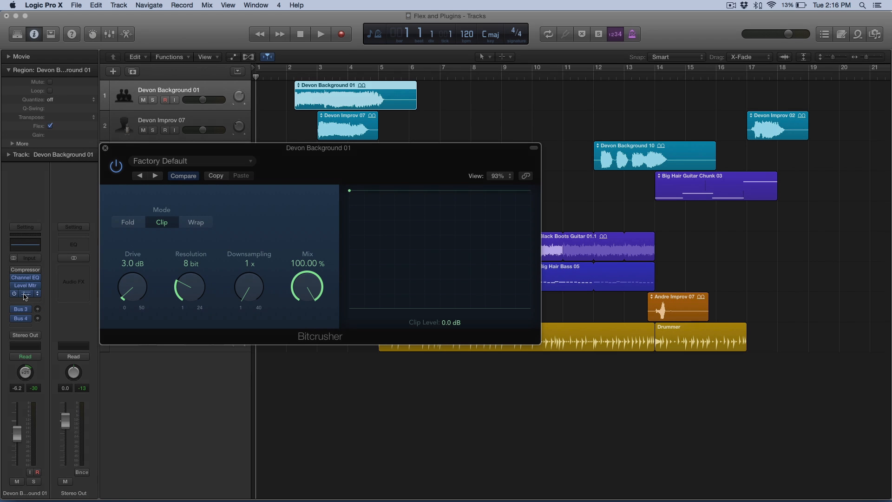
Enlarge the Bitcrusher window on Devon Background 01
{"action": "left_click", "coordinate": [320, 34]}
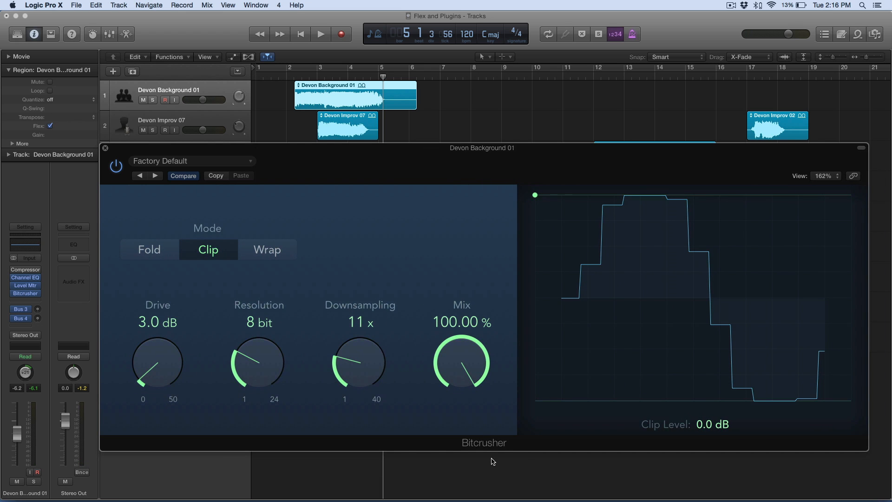
{"action": "mouse_move", "coordinate": [445, 230]}
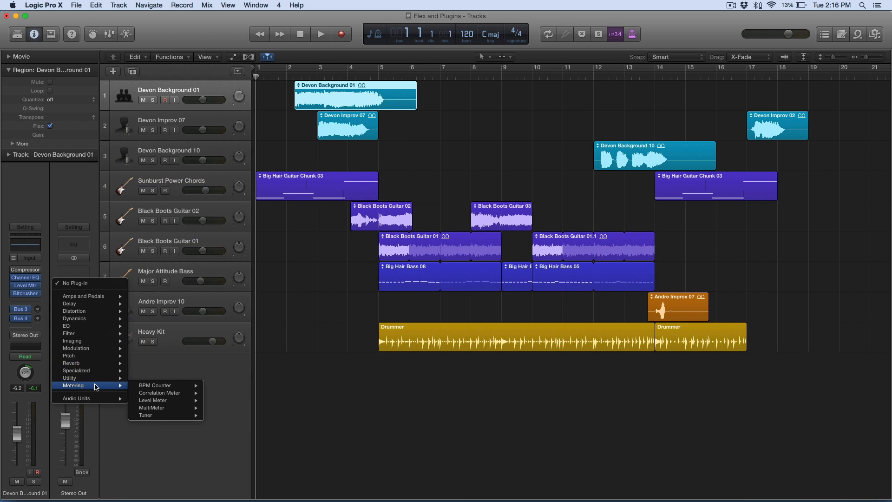
Insert a Level Meter on Stereo Out and switch it to a vertical layout during playback
{"action": "left_click", "coordinate": [152, 399]}
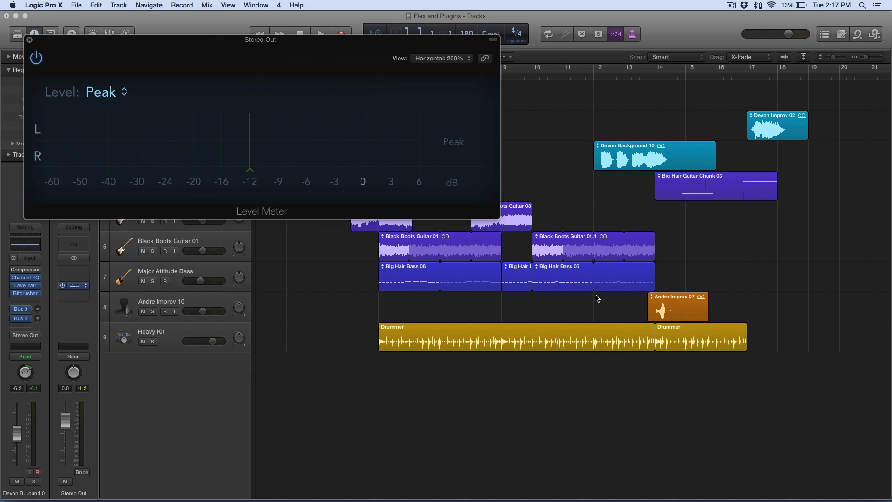
{"action": "left_click", "coordinate": [320, 33]}
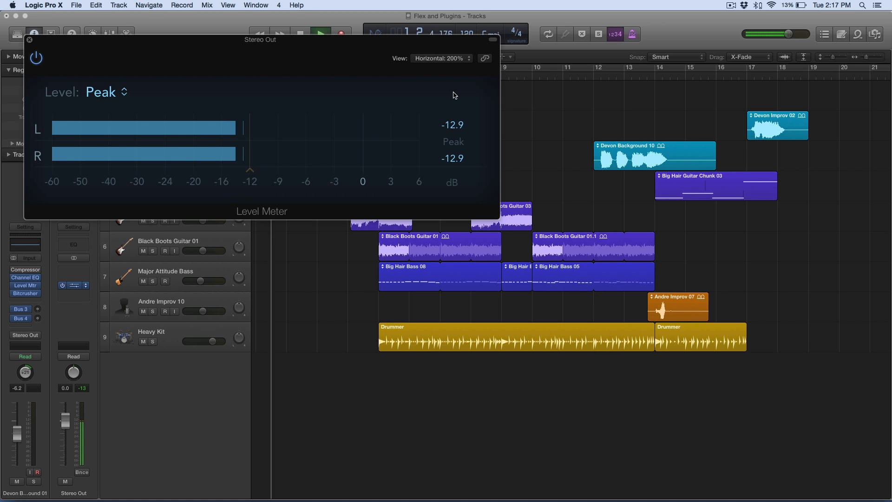
{"action": "left_click", "coordinate": [441, 57]}
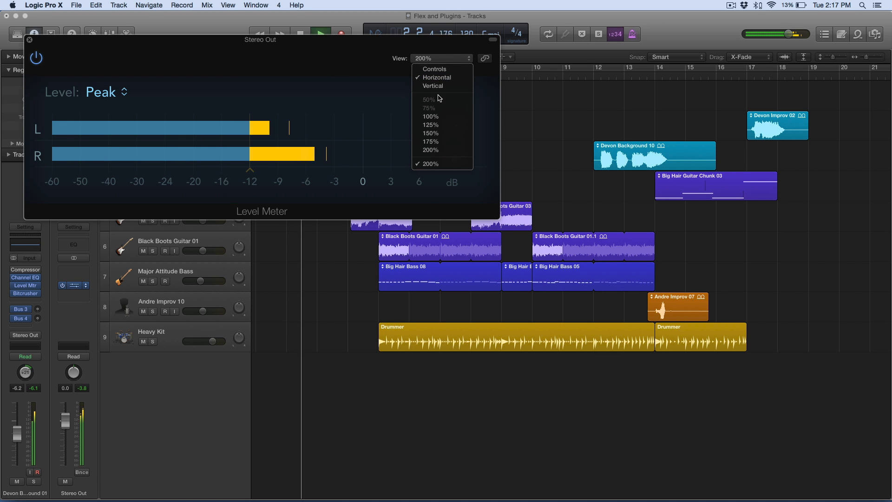
{"action": "left_click", "coordinate": [434, 86]}
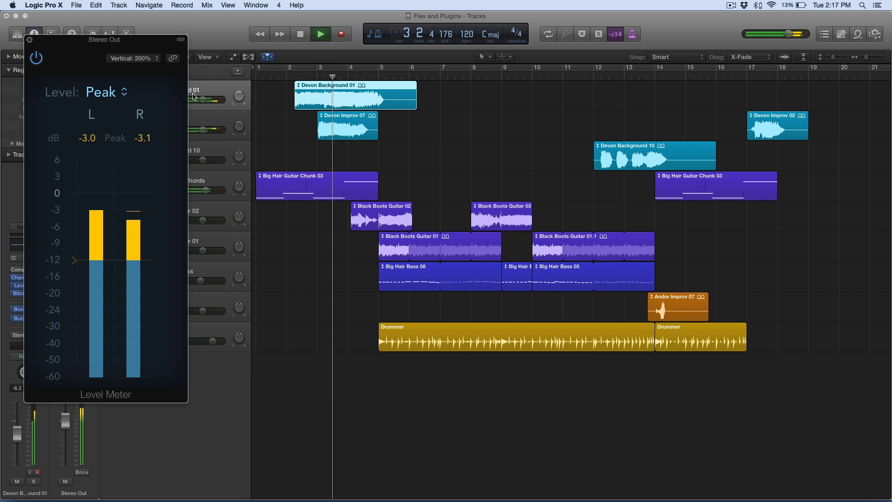
{"action": "left_click", "coordinate": [320, 34]}
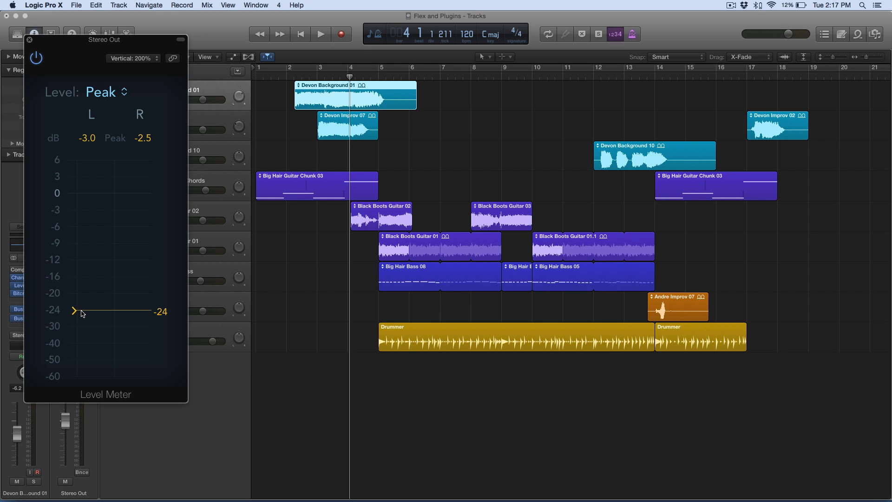
Set the meter's target level to -10 dB and close the Level Meter window
{"action": "left_click", "coordinate": [320, 34]}
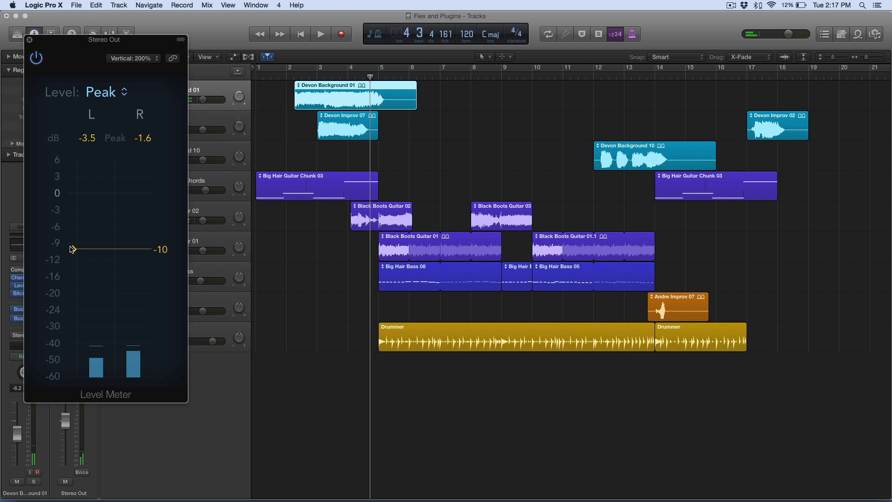
{"action": "left_click", "coordinate": [30, 39]}
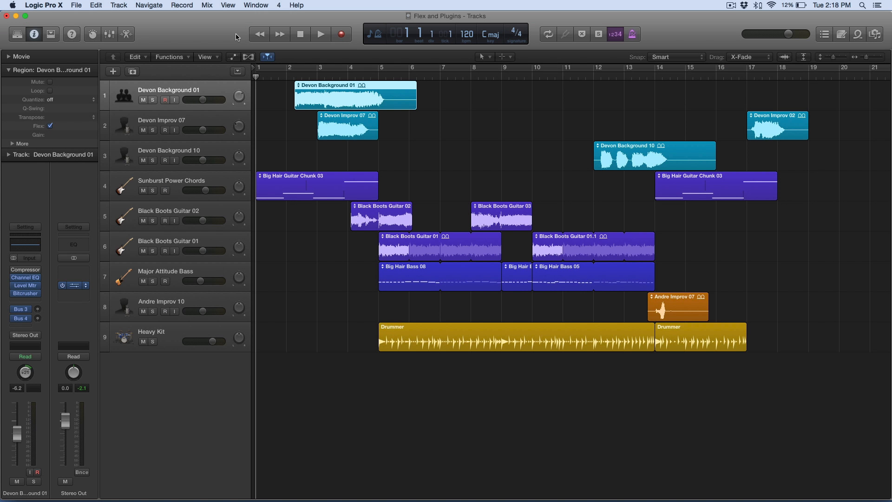